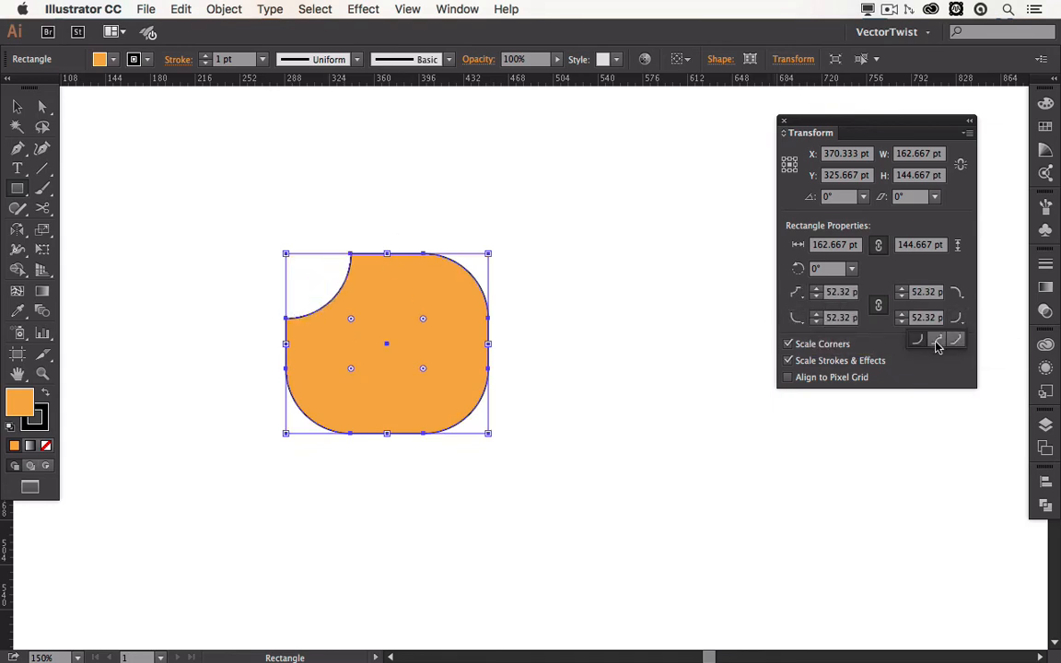
Set the rectangle's bottom-right corner type to Inverted Round.
click(936, 339)
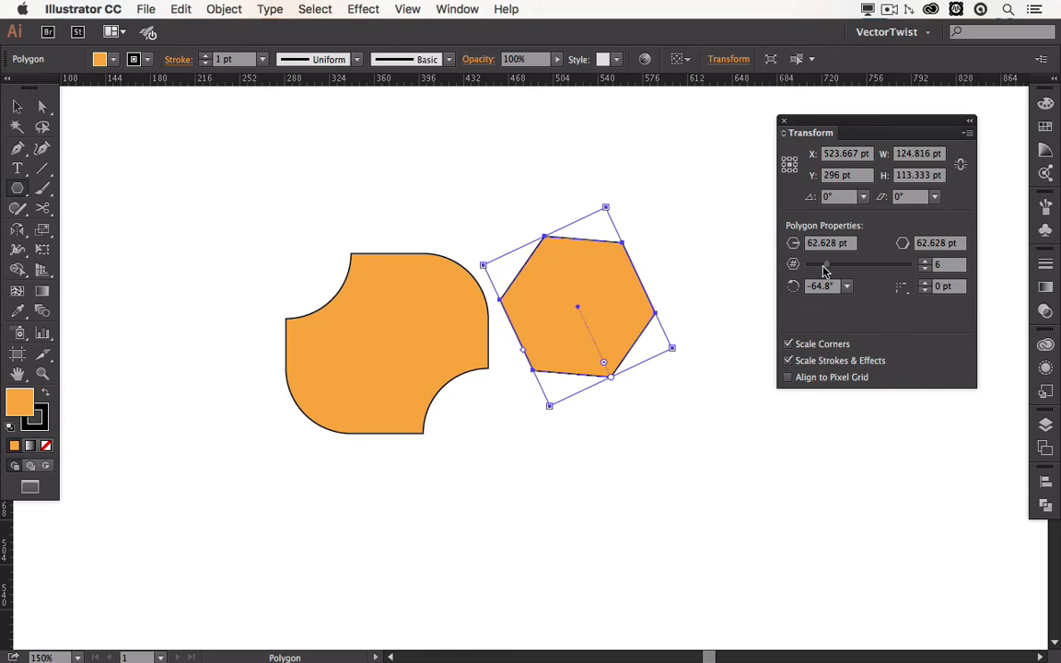
Choose a rotation angle for the polygon, give the triangle Inverted Round corners, and lower the rectangle's corner radius to about 47 pt.
click(845, 288)
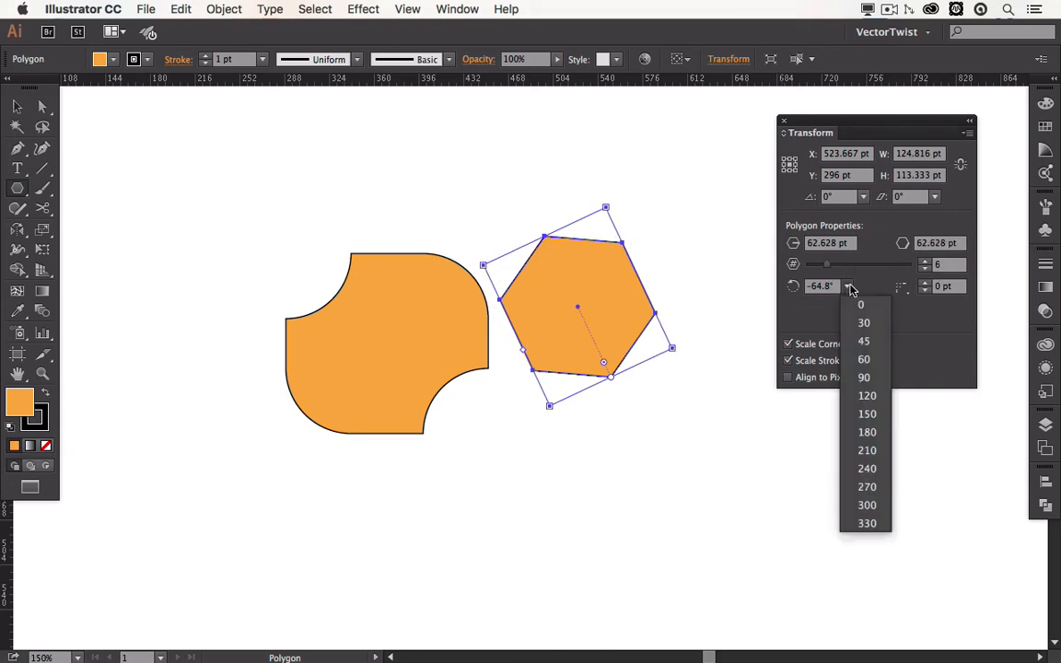
click(863, 378)
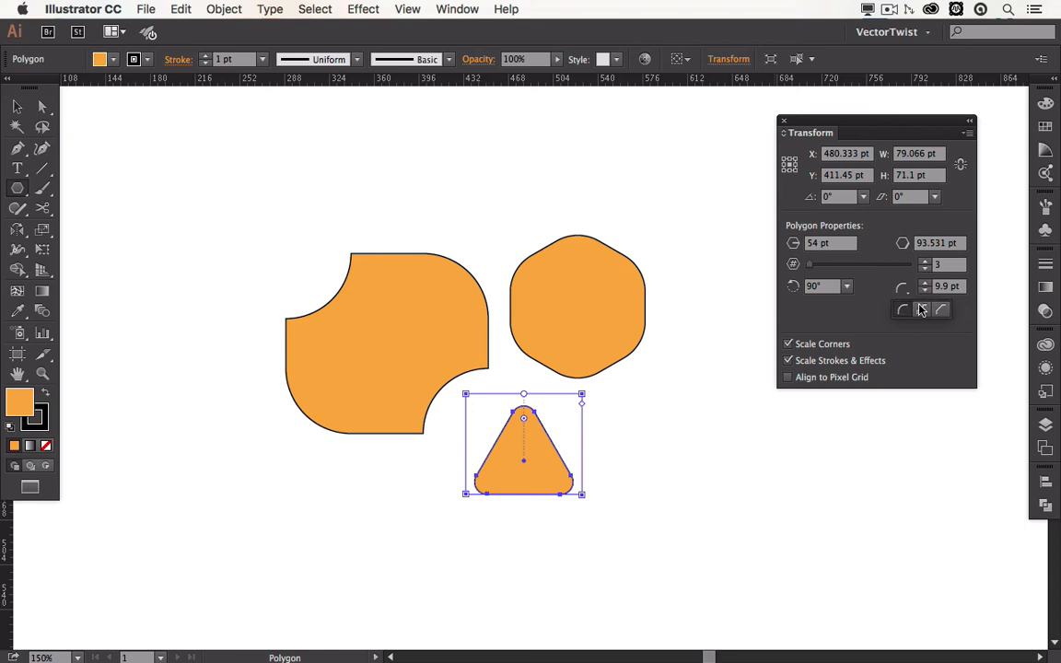
click(920, 310)
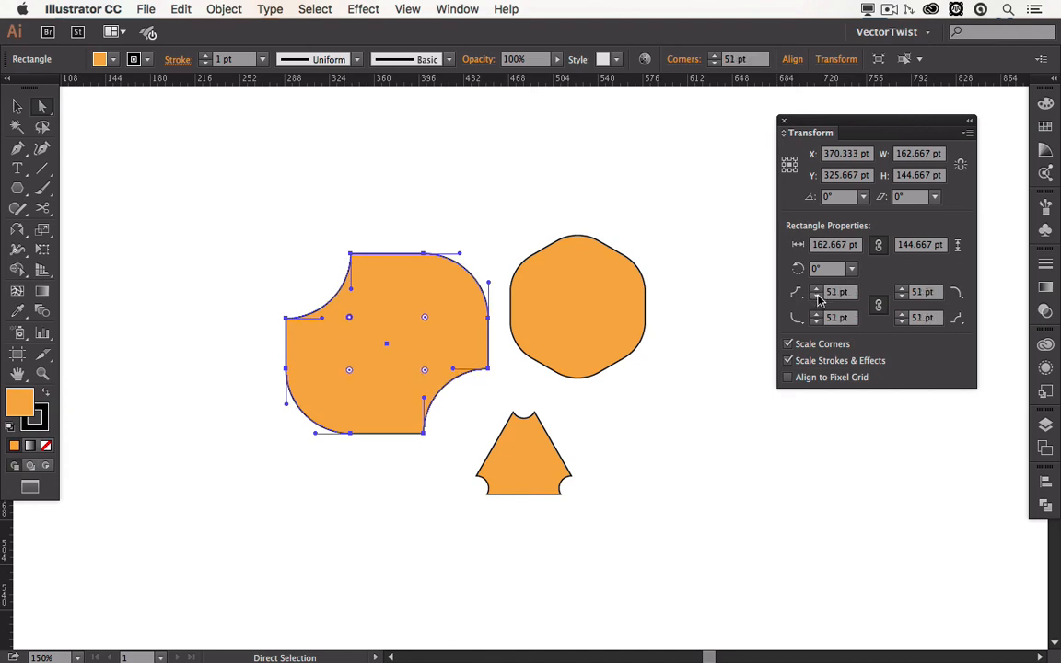
click(816, 297)
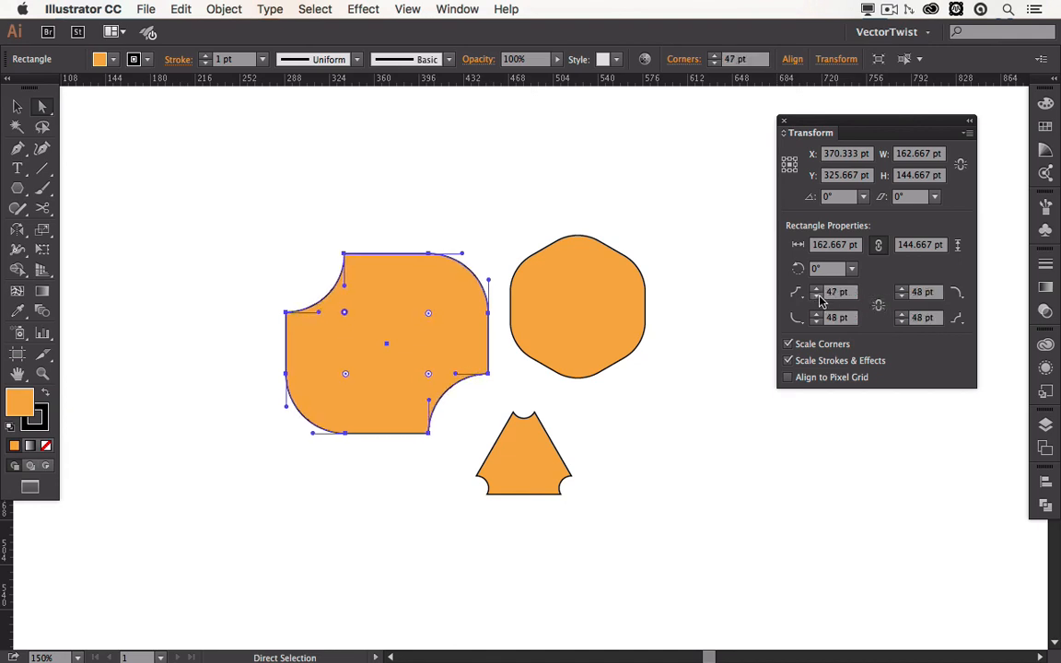